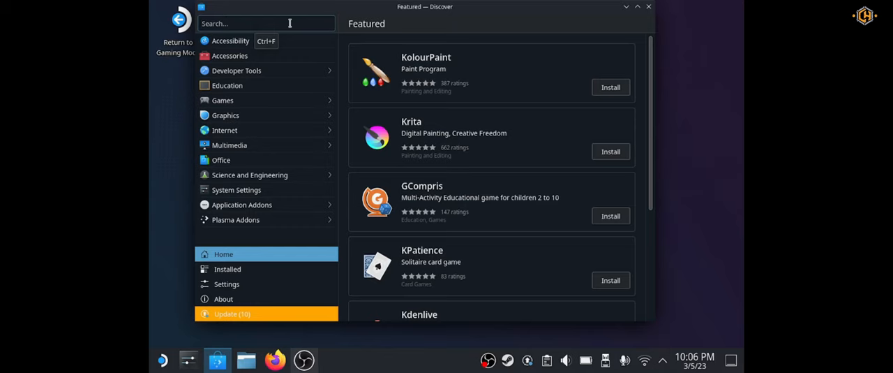
- Search Discover for 'proton' and scroll the 13 results down to ProtonUp-Qt
click(265, 23)
text(pr)
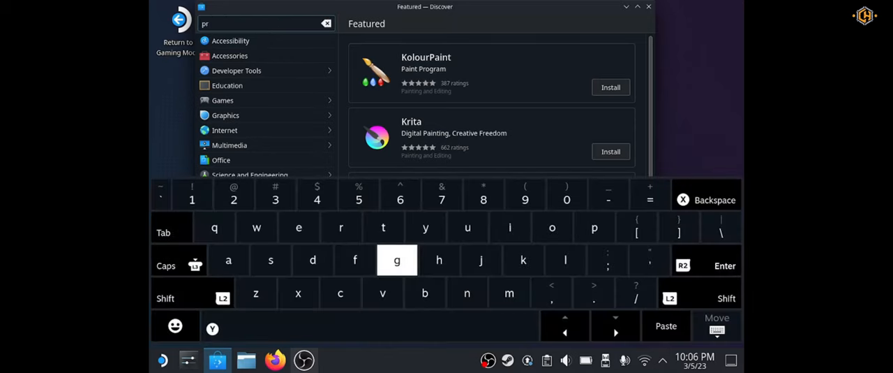
text(oto)
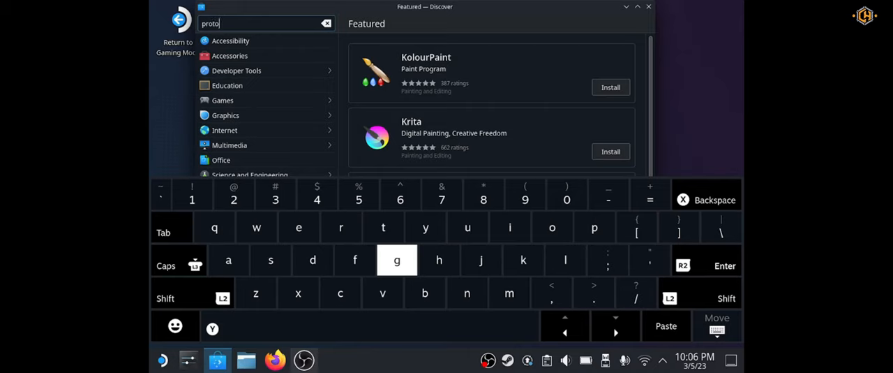
text(n)
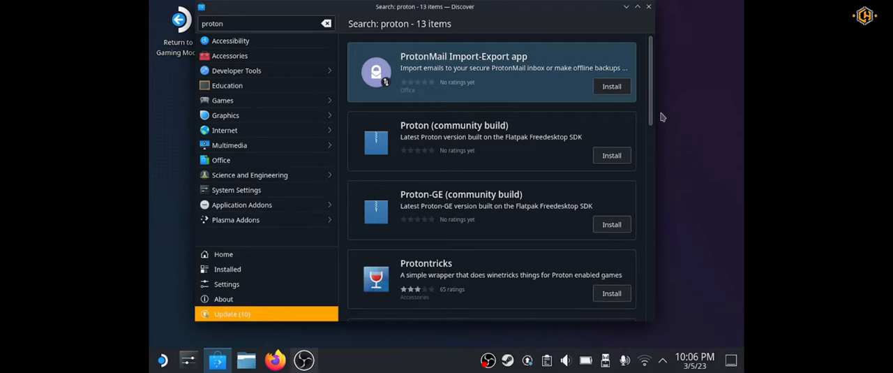
scroll(down, 3)
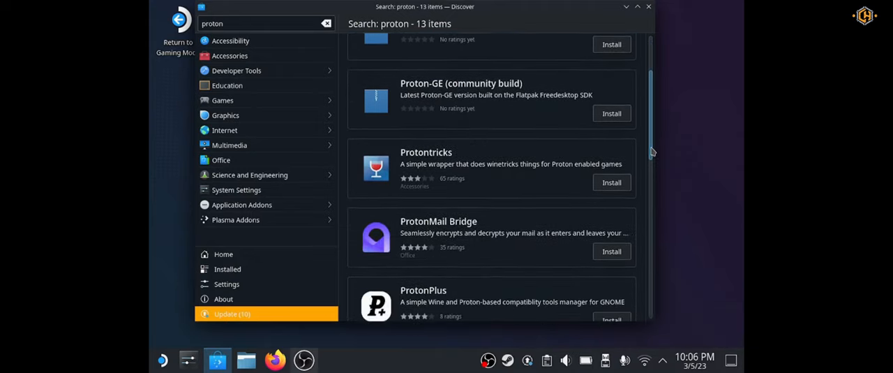
scroll(down, 3)
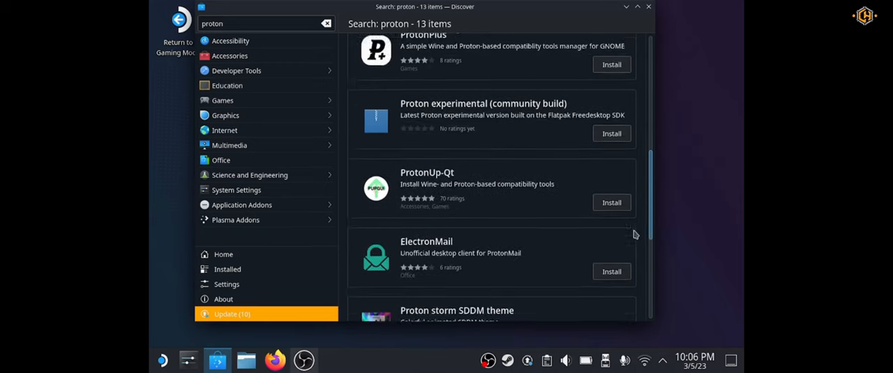
scroll(down, 3)
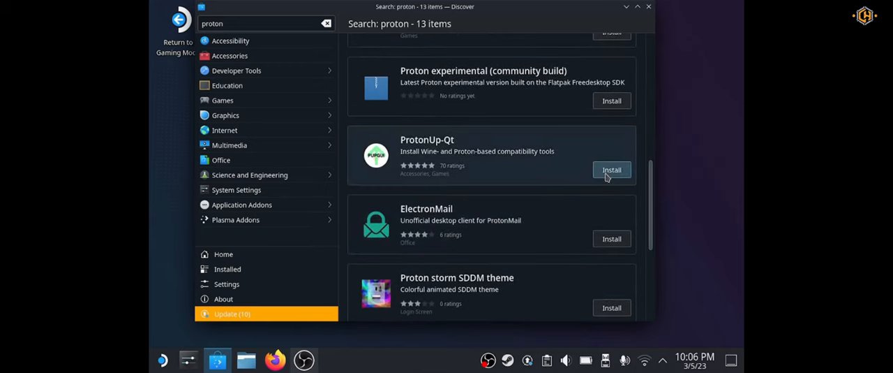
- Start the ProtonUp-Qt installation from its Discover entry
click(612, 169)
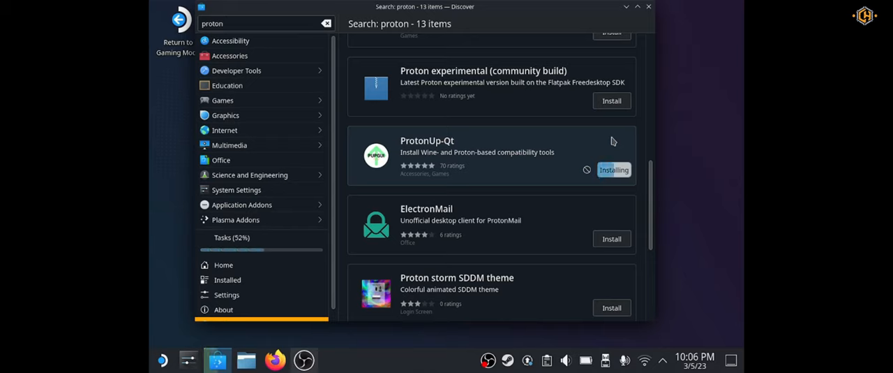
mouse_move(569, 167)
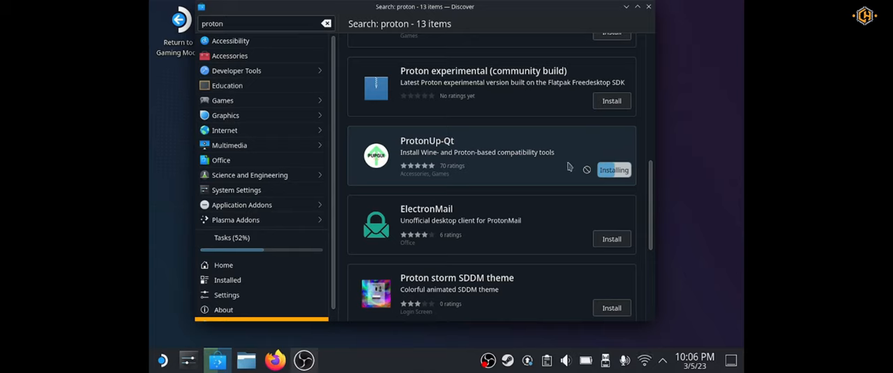
mouse_move(523, 207)
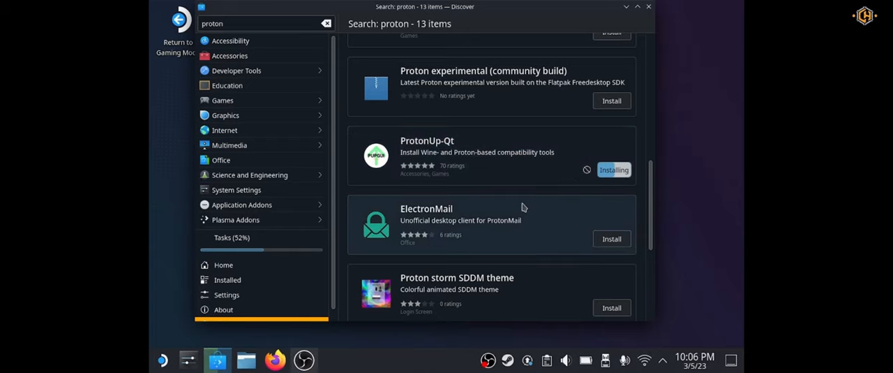
mouse_move(506, 152)
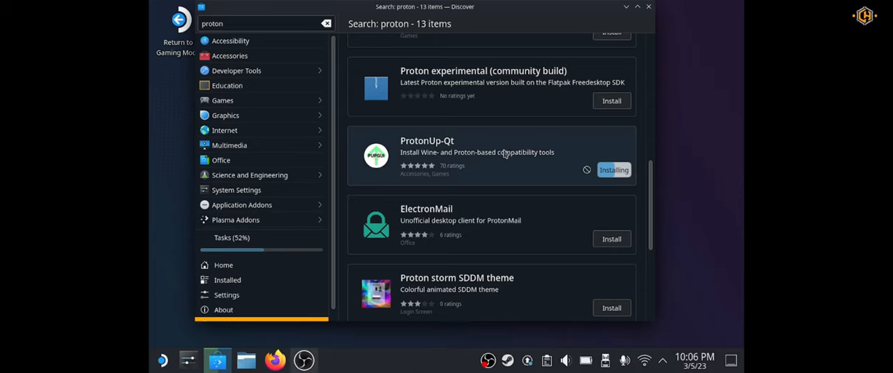
mouse_move(305, 351)
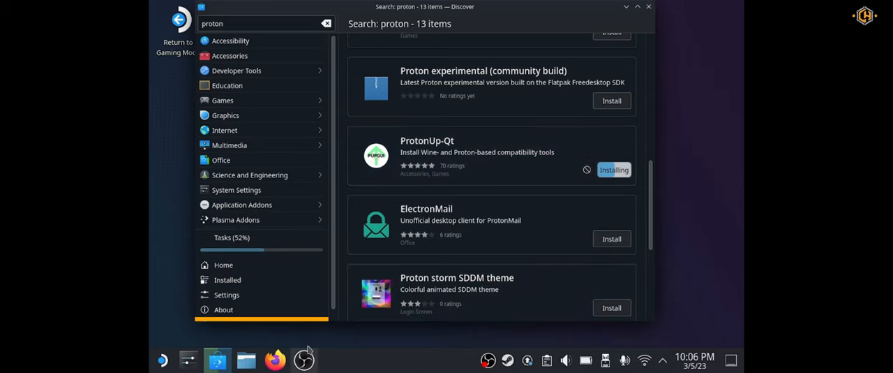
mouse_move(275, 359)
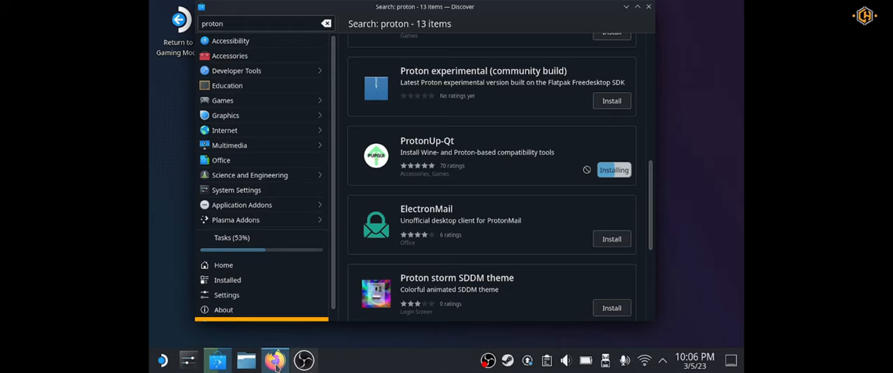
- Open the Cheat Happens site in a new Firefox tab and request the Aurora download
click(275, 359)
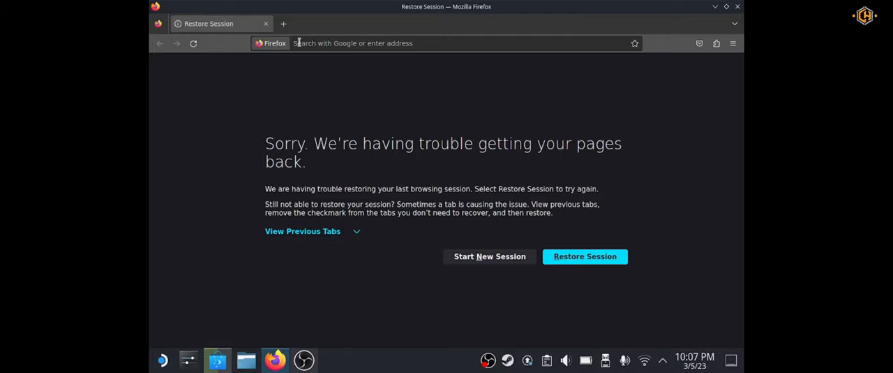
click(283, 23)
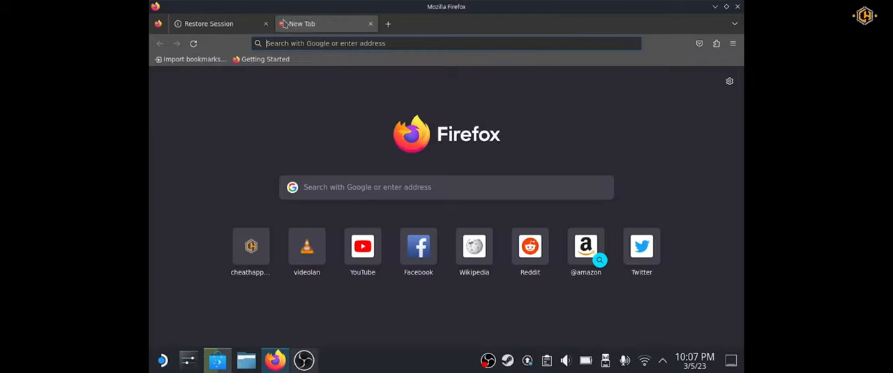
click(251, 246)
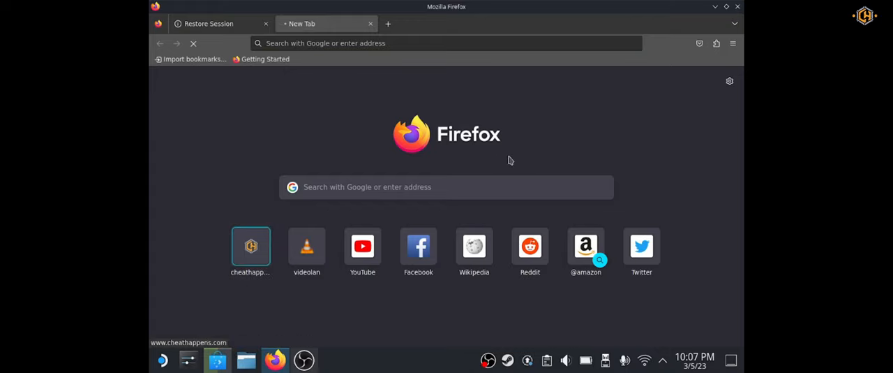
mouse_move(342, 83)
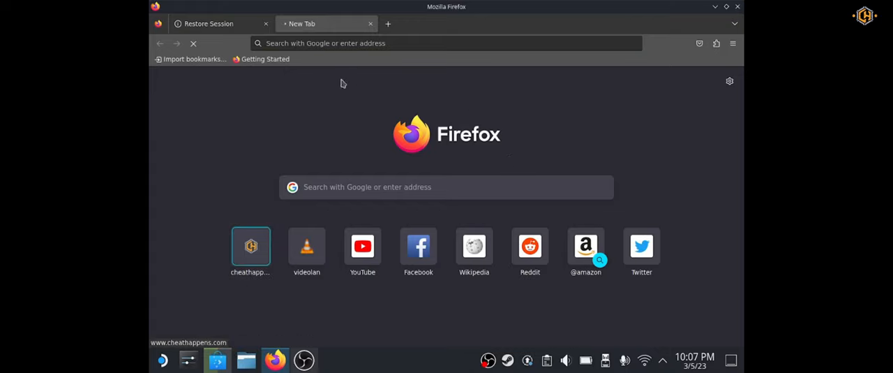
click(265, 23)
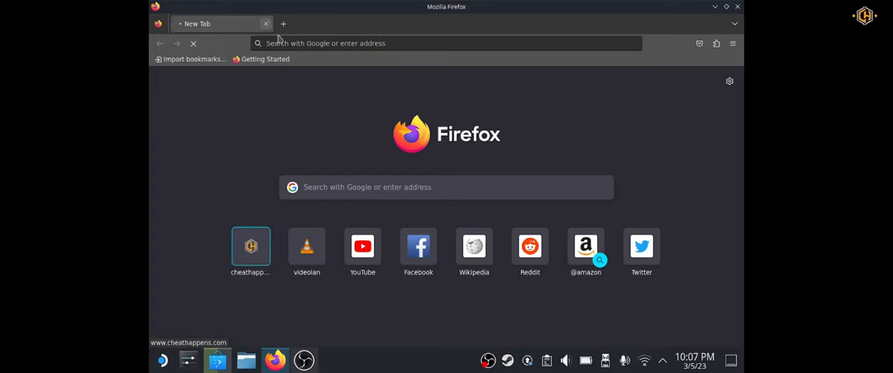
mouse_move(362, 251)
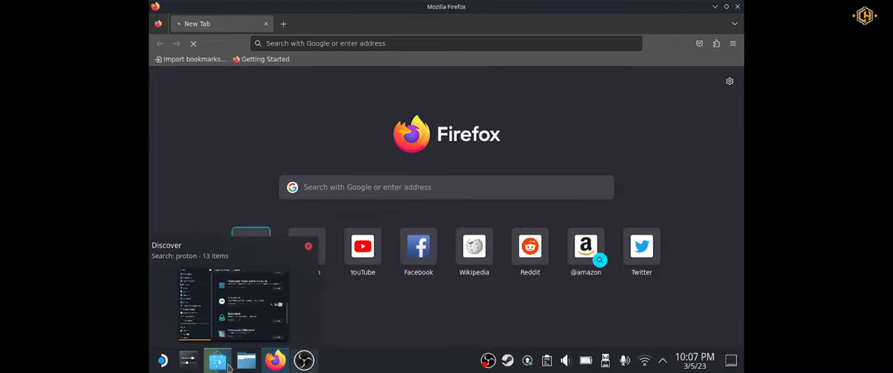
click(217, 360)
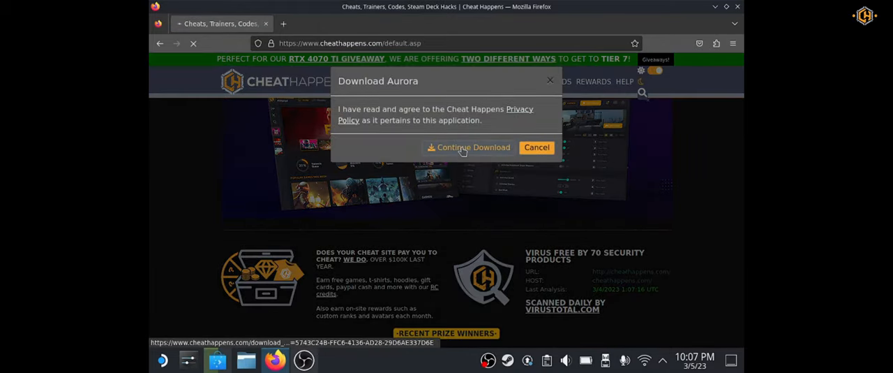
- Accept the privacy policy and download Aurora.zip (81.1 MiB) to Downloads
click(468, 147)
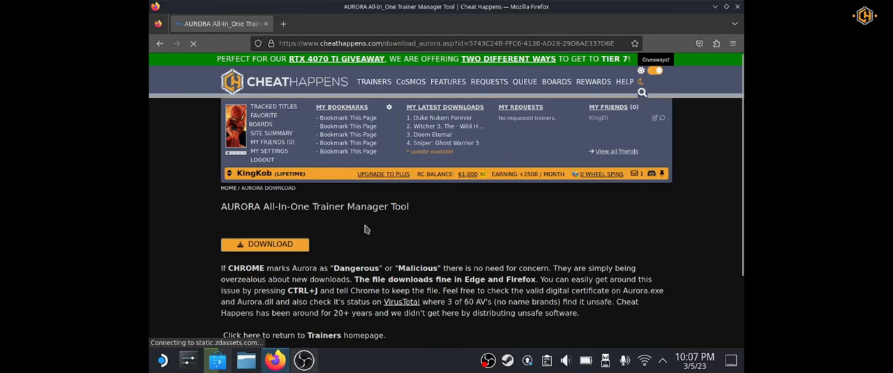
click(265, 243)
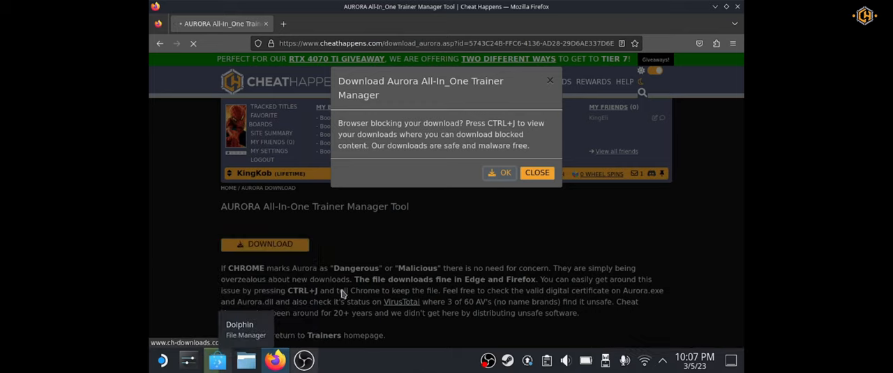
click(506, 173)
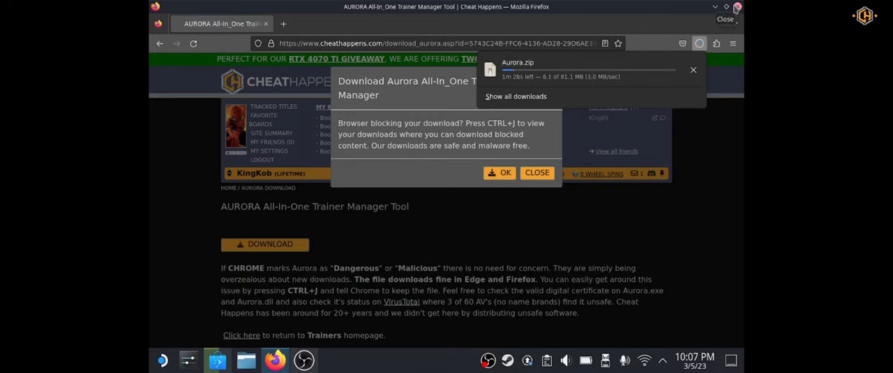
click(537, 173)
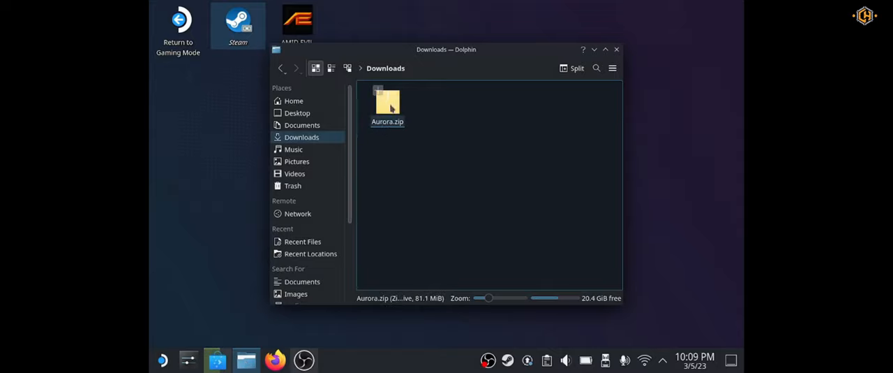
- Extract Aurora.zip in Downloads, unpacking the audio and themes folders and DLL files
right_click(387, 104)
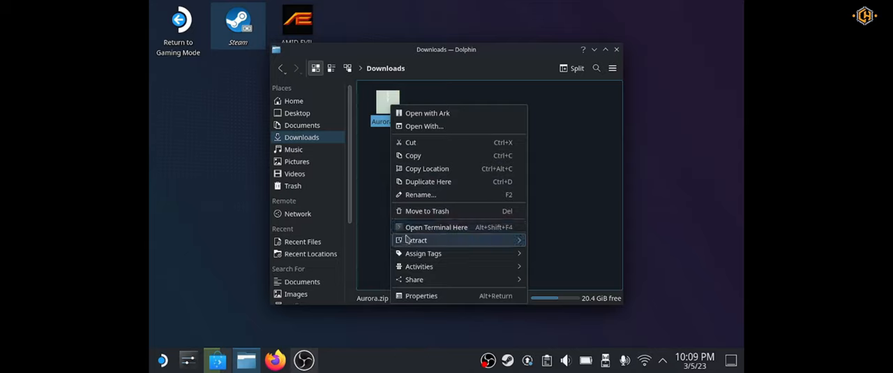
mouse_move(416, 239)
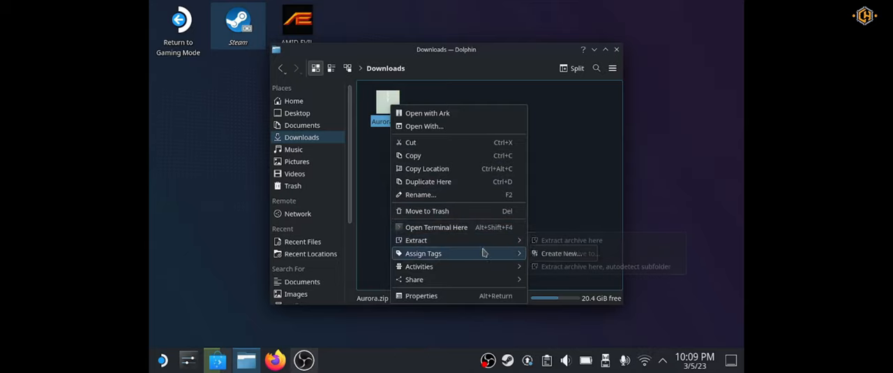
mouse_move(416, 239)
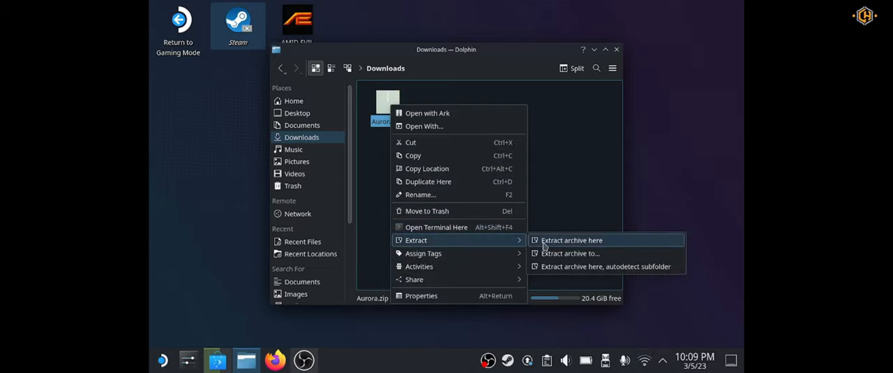
click(571, 239)
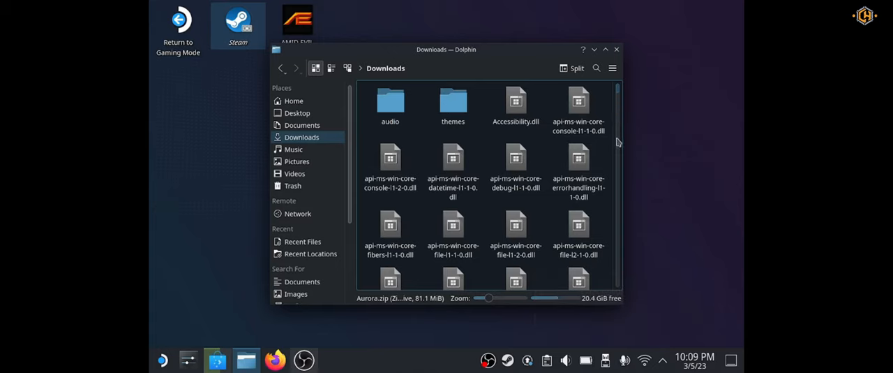
mouse_move(621, 52)
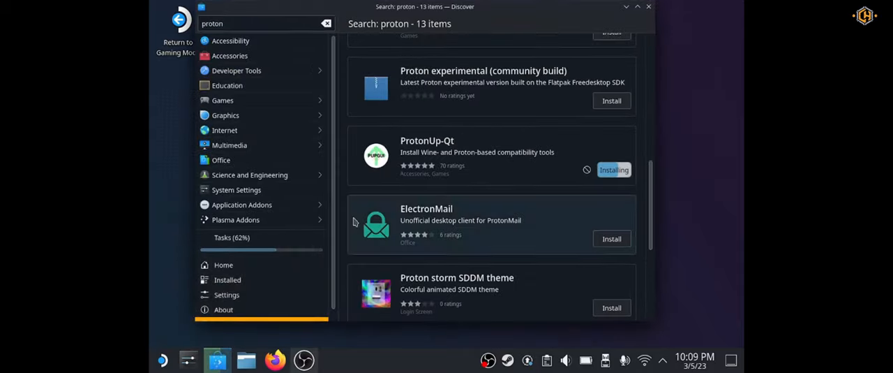
mouse_move(479, 170)
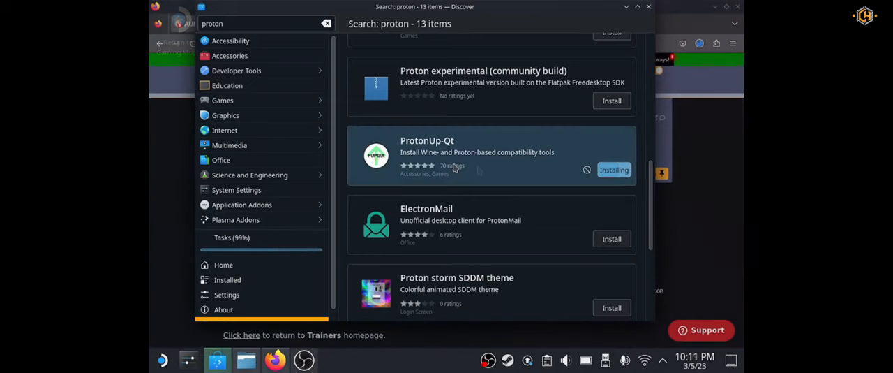
- Open ProtonUp-Qt's Discover details page and launch the app
click(428, 140)
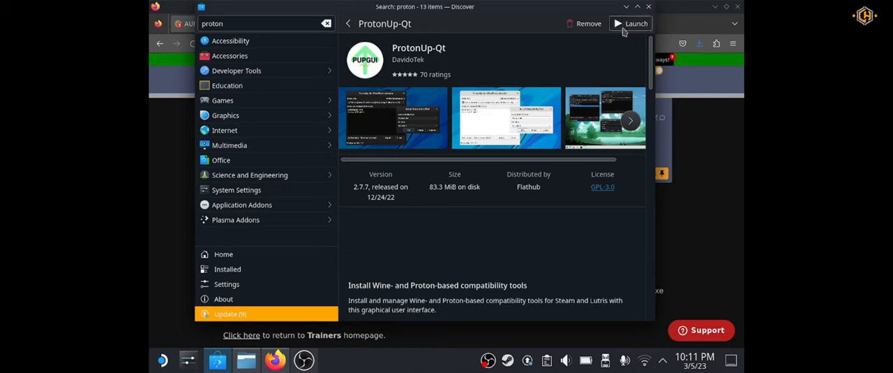
click(633, 23)
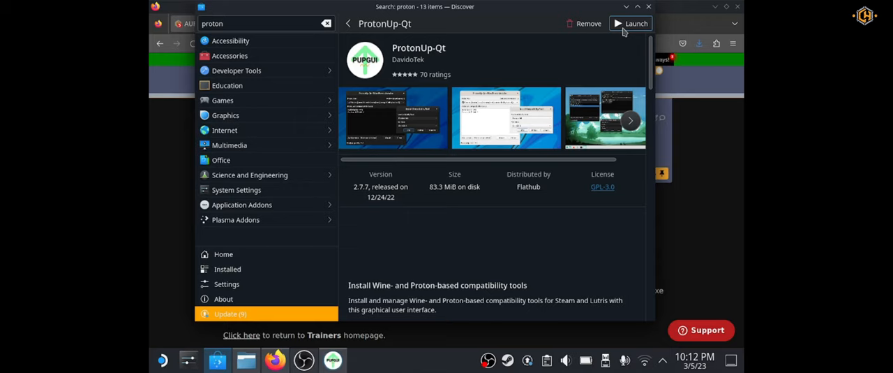
- Add and install GE-Proton7-49 for Steam through ProtonUp-Qt's Add version dialog
click(630, 23)
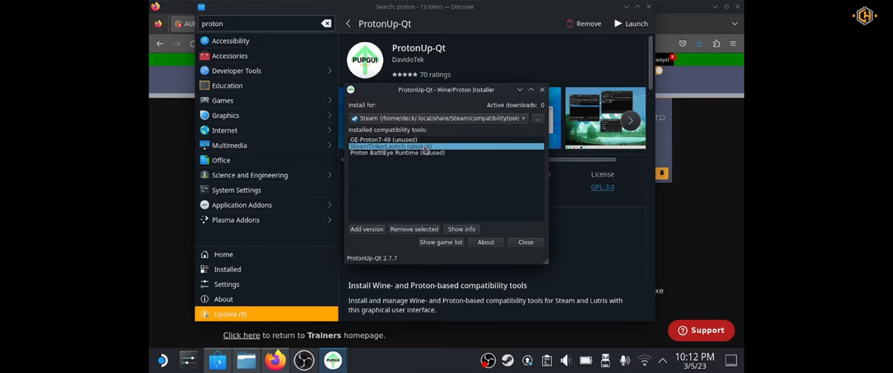
mouse_move(373, 235)
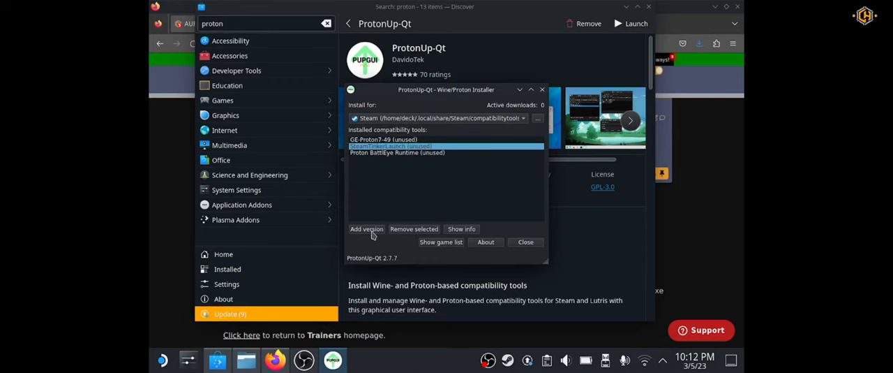
click(367, 229)
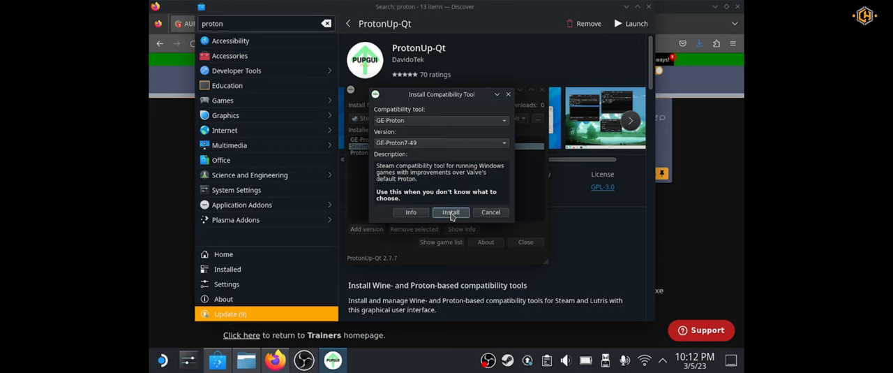
click(451, 212)
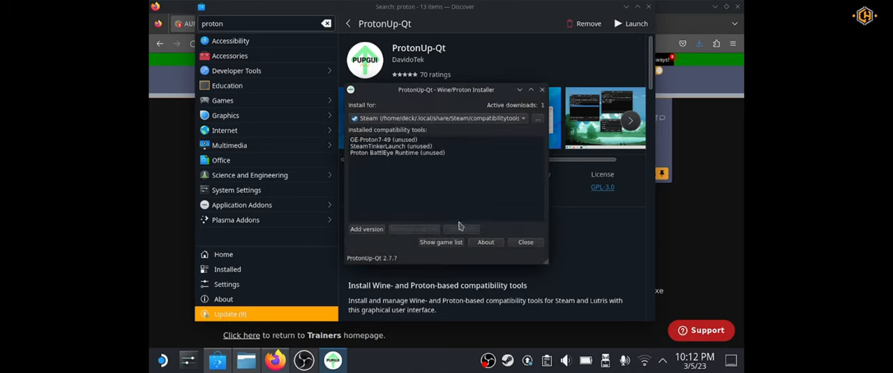
click(524, 241)
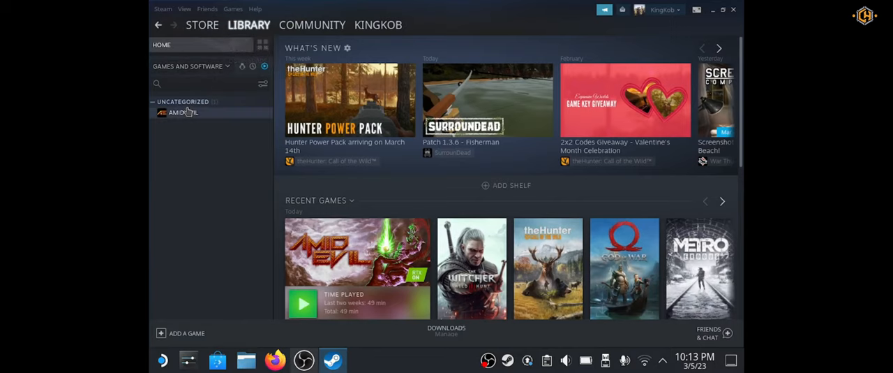
- Disable Amid Evil's Steam Overlay and force Steam Tinker Launch as its compatibility tool
right_click(183, 112)
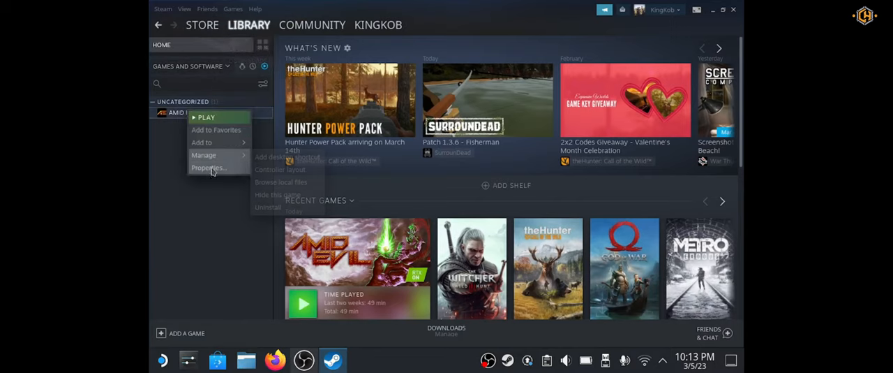
click(209, 168)
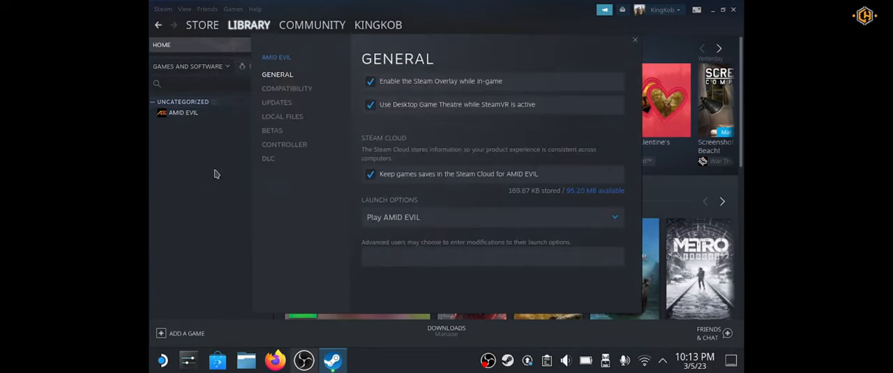
click(371, 81)
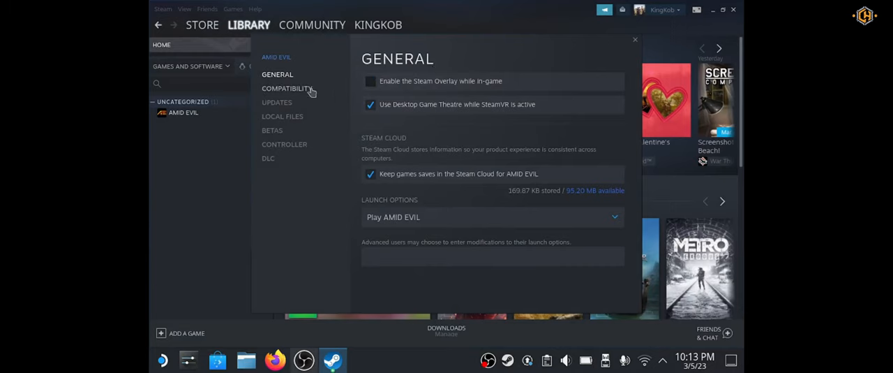
click(286, 88)
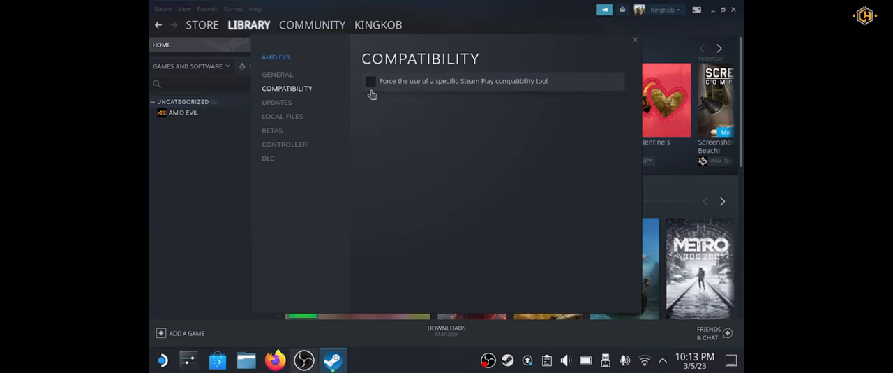
click(370, 81)
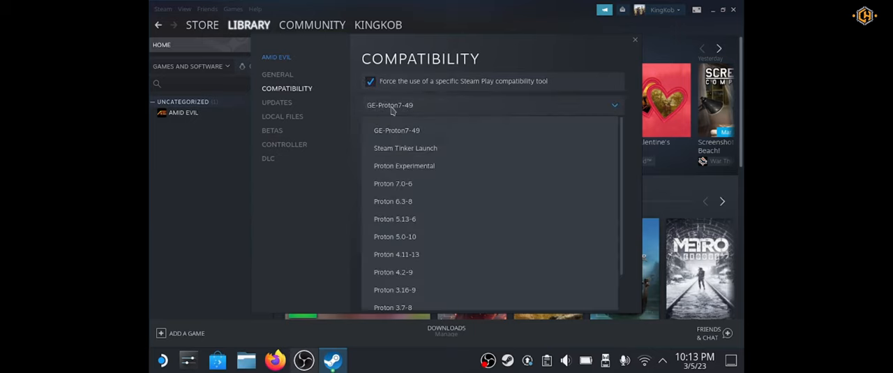
mouse_move(406, 147)
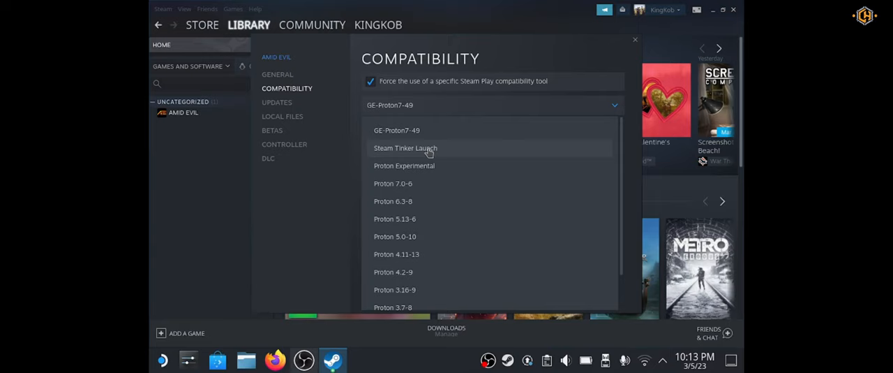
click(405, 148)
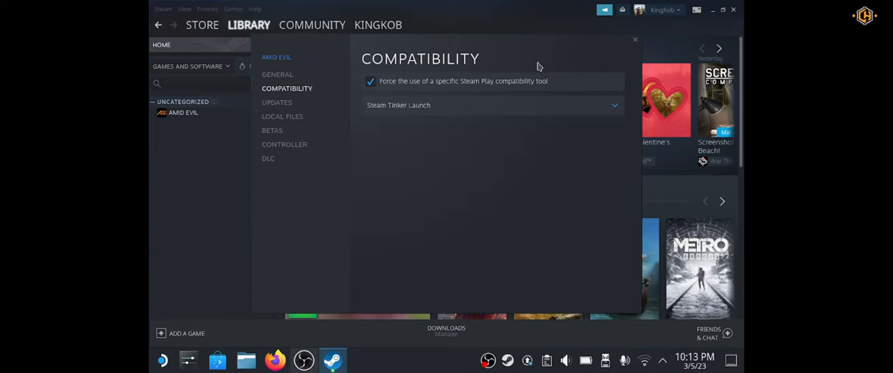
mouse_move(635, 41)
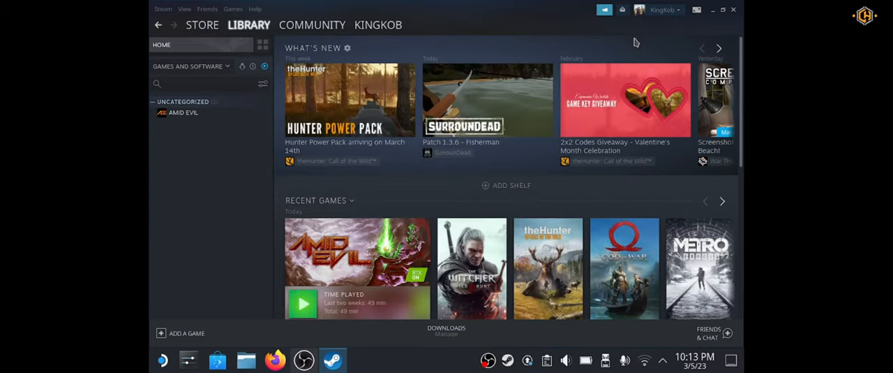
mouse_move(716, 21)
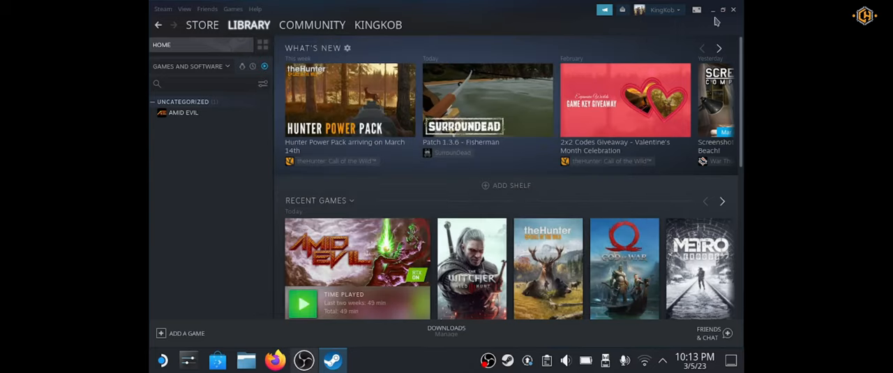
mouse_move(737, 12)
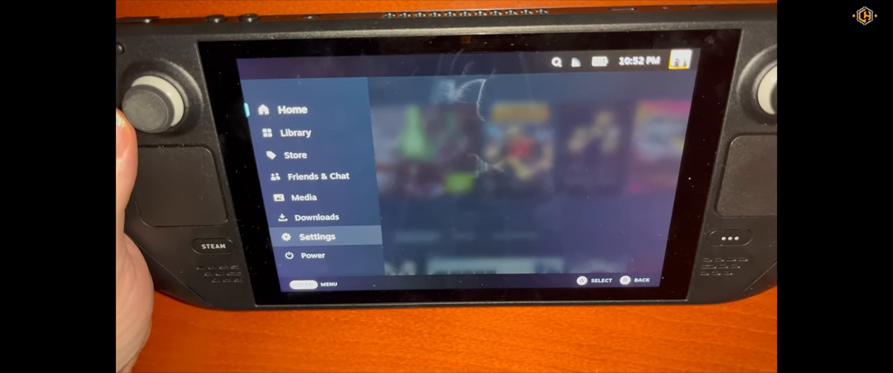
click(316, 236)
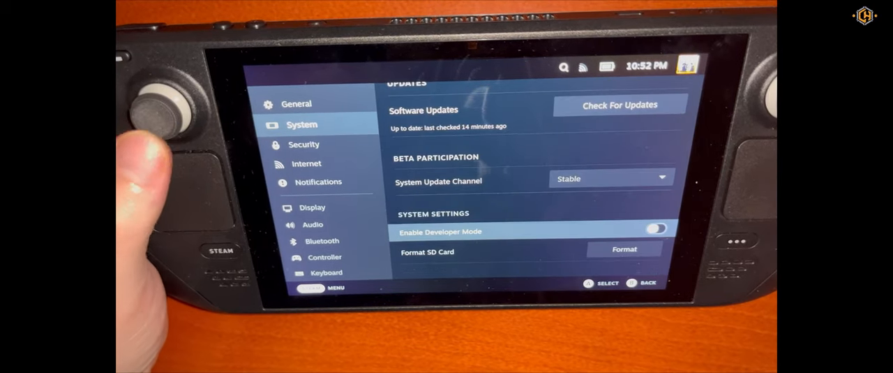
click(655, 229)
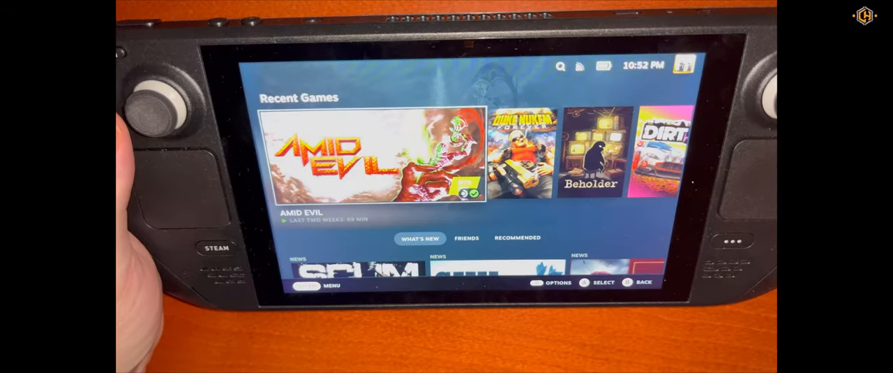
- Launch Amid Evil from Recent Games and open its Steam Tinker Launch game settings
click(368, 157)
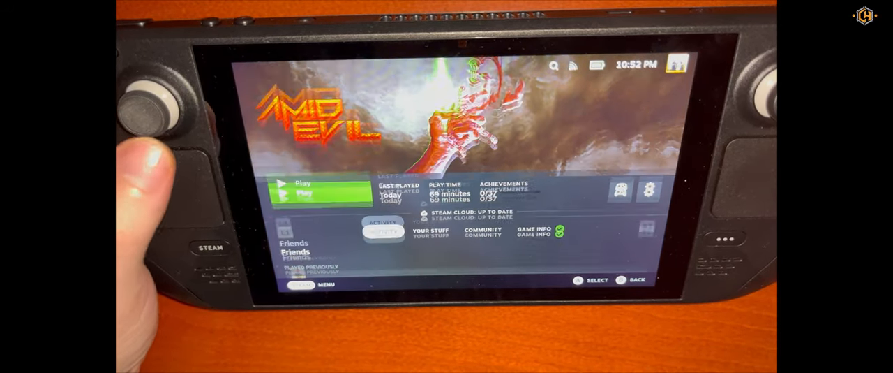
click(303, 191)
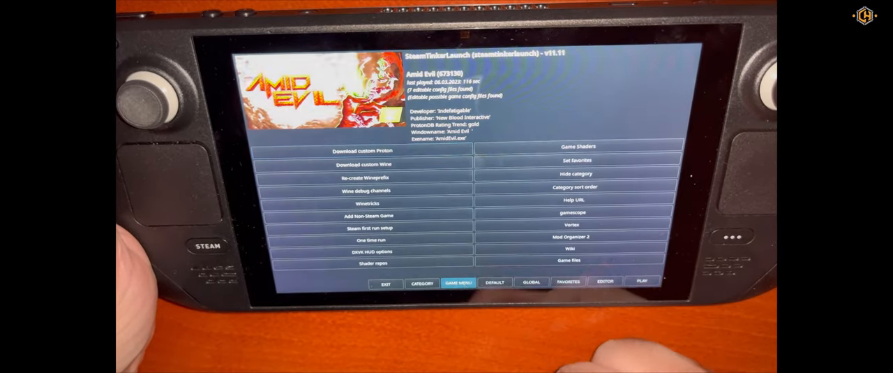
click(604, 282)
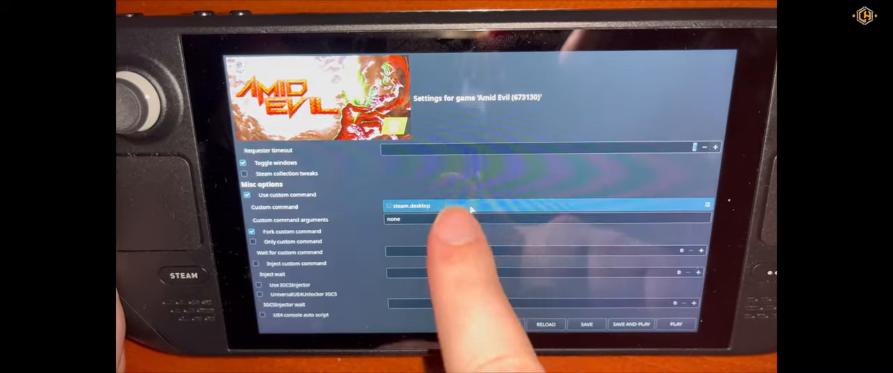
- Choose Downloads/Aurora.exe as the file for Amid Evil's custom command
click(707, 205)
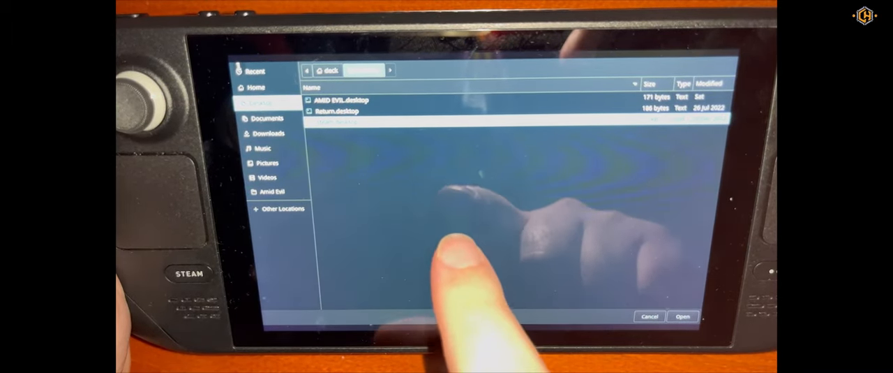
click(267, 133)
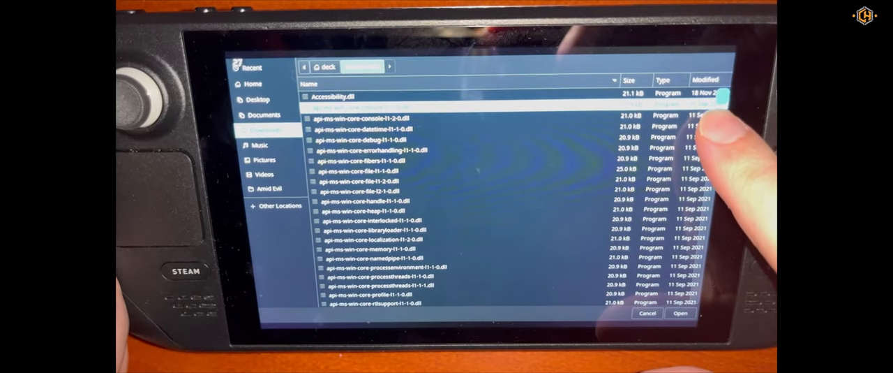
scroll(down, 3)
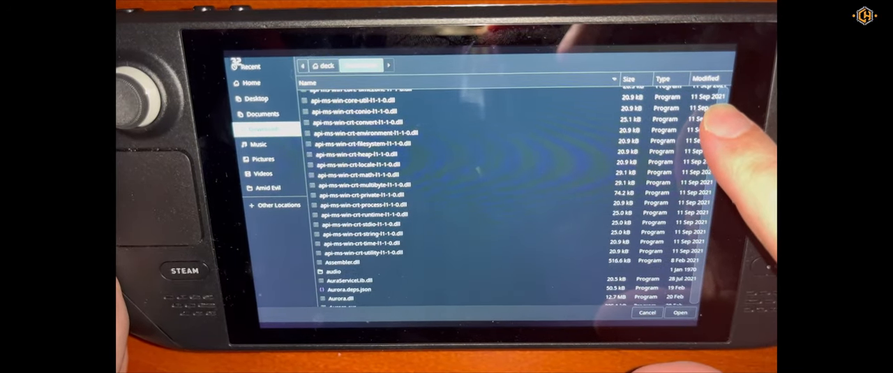
scroll(down, 3)
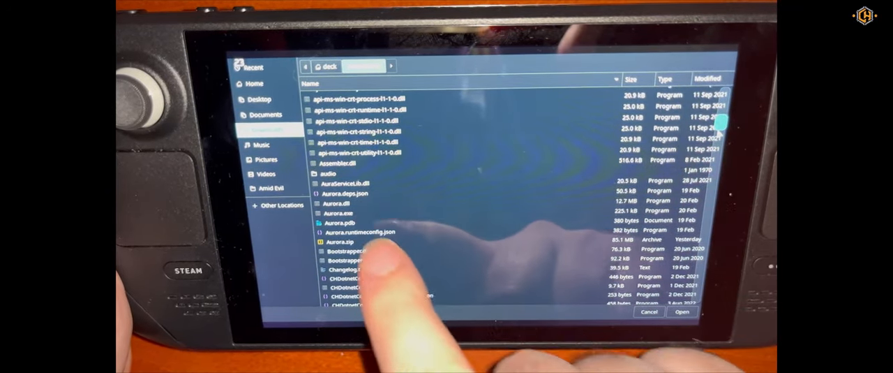
click(352, 212)
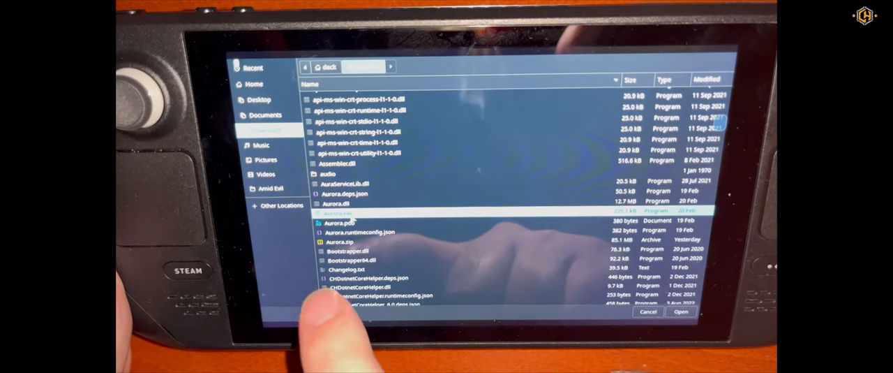
click(682, 312)
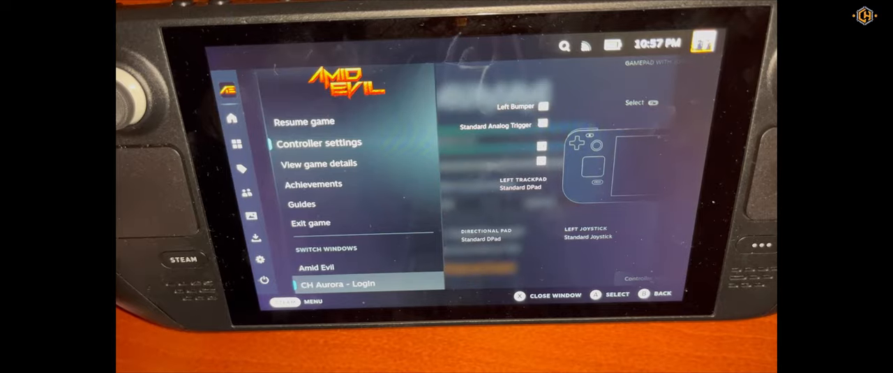
- Switch to the CH Aurora login window and sign in with LOGIN
click(339, 283)
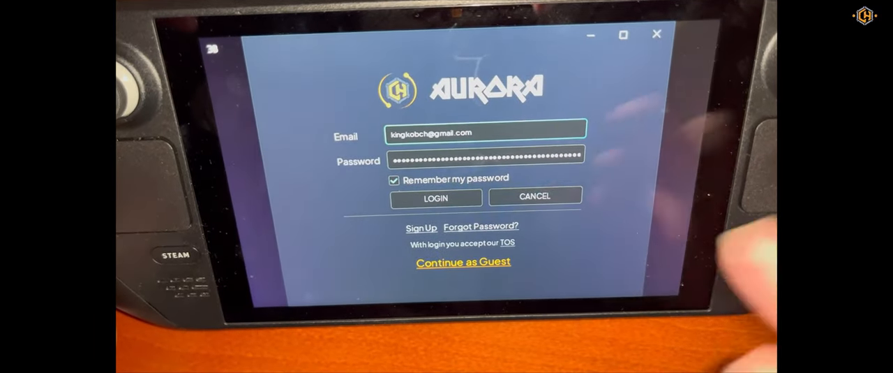
click(434, 198)
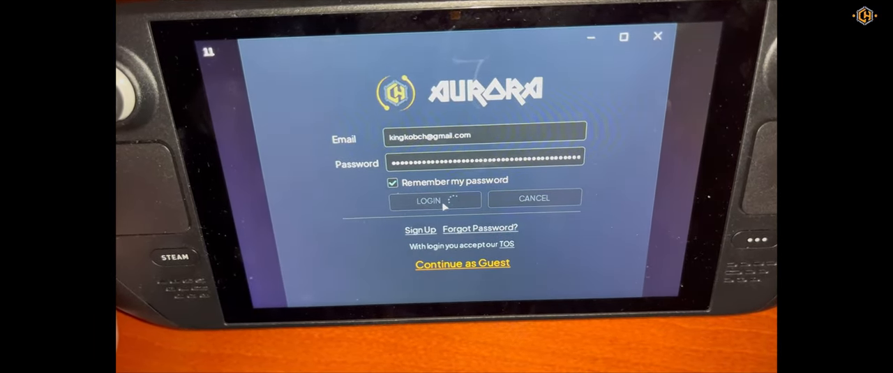
click(435, 199)
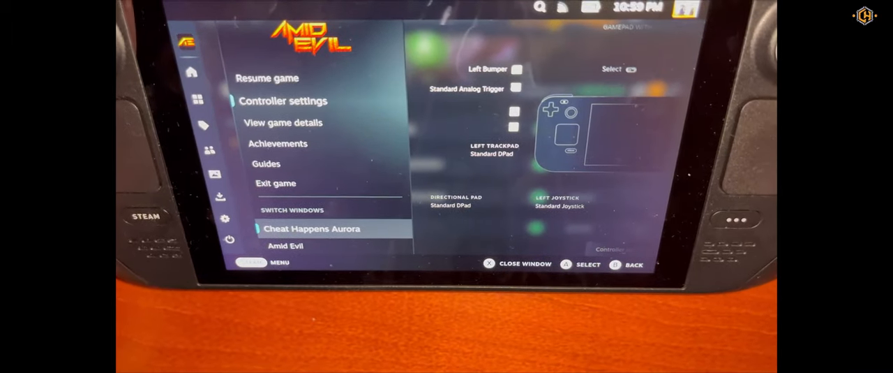
- Switch to Cheat Happens Aurora to view the Amid Evil trainer page
click(313, 228)
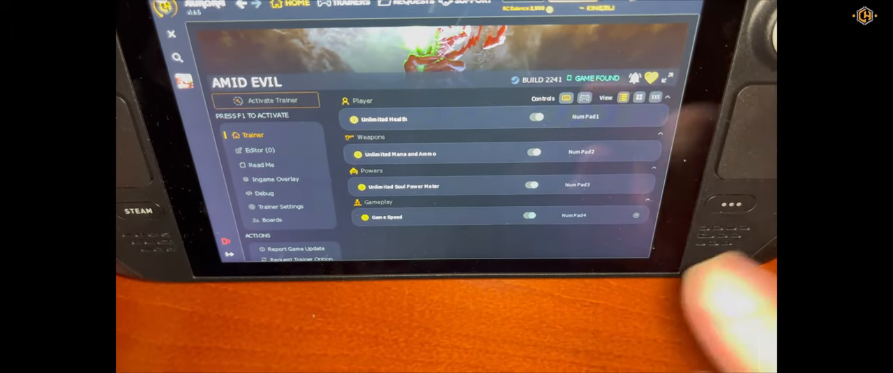